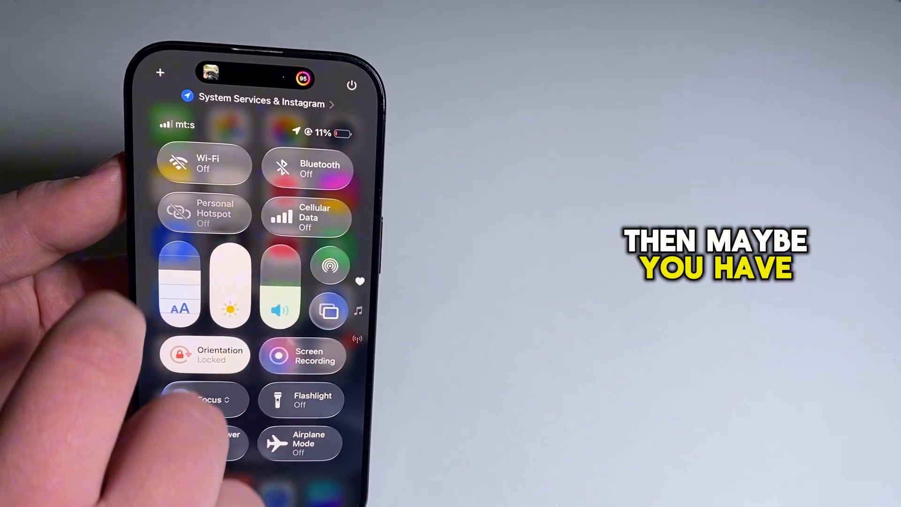
# Switch Wi-Fi on, then disconnect from the nearby network until tomorrow and return to the Instagram profile
pyautogui.click(203, 163)
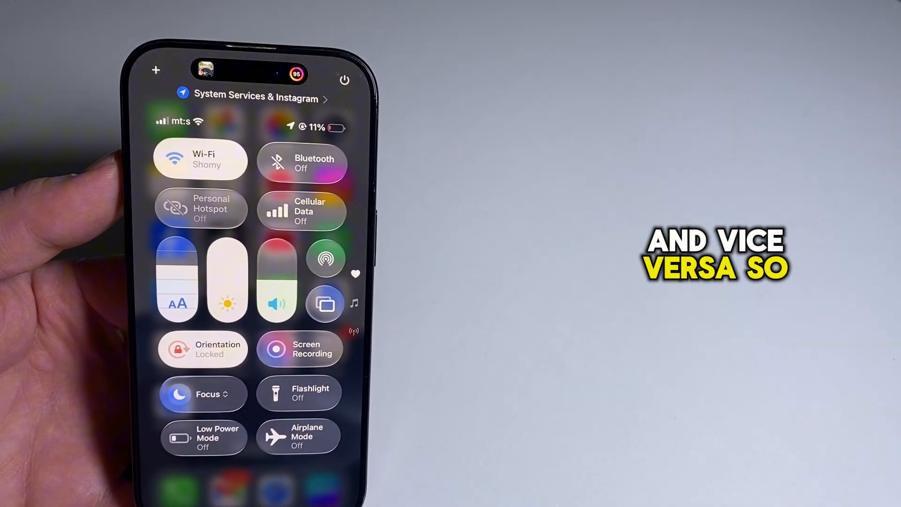
pyautogui.click(198, 160)
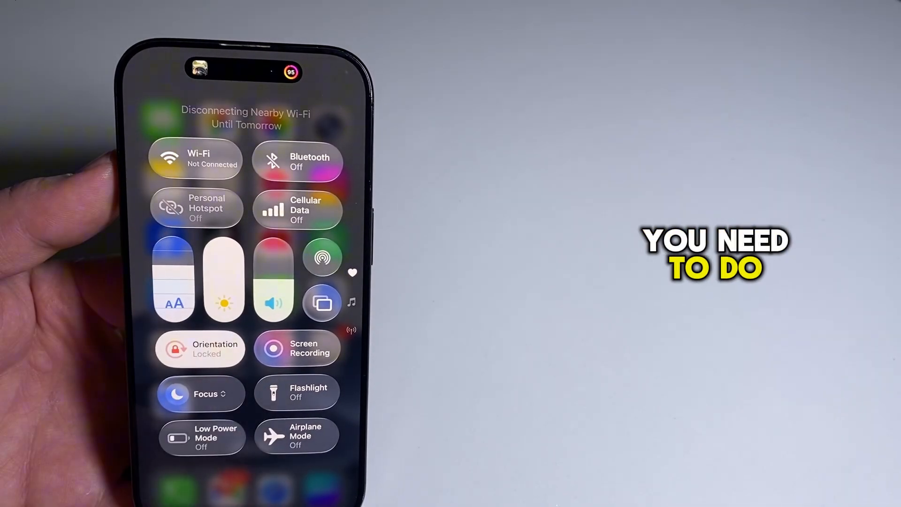
pyautogui.click(297, 210)
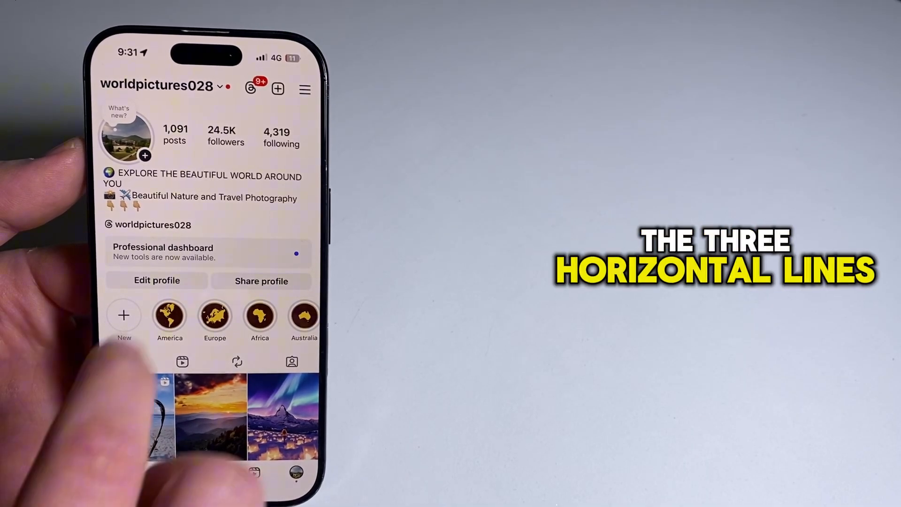
# In Settings and activity, reach Media quality and enable Upload at highest quality
pyautogui.click(304, 89)
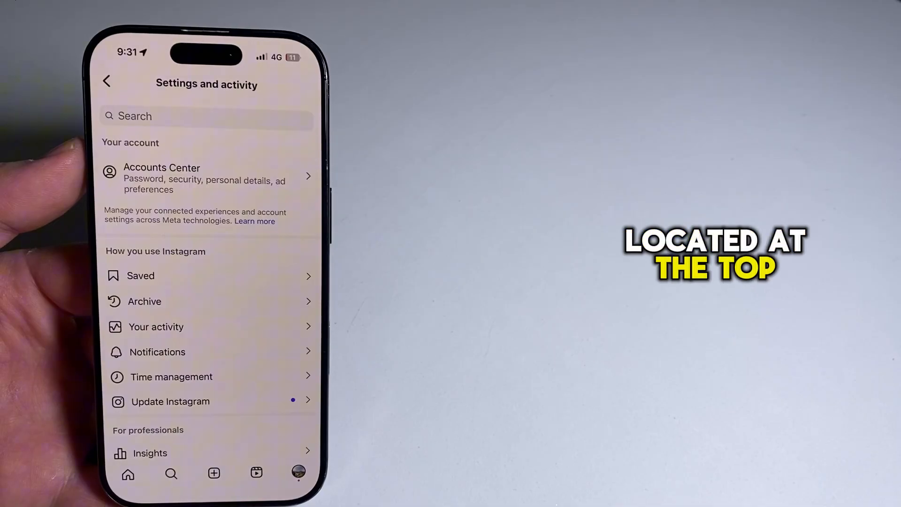
pyautogui.scroll(-3)
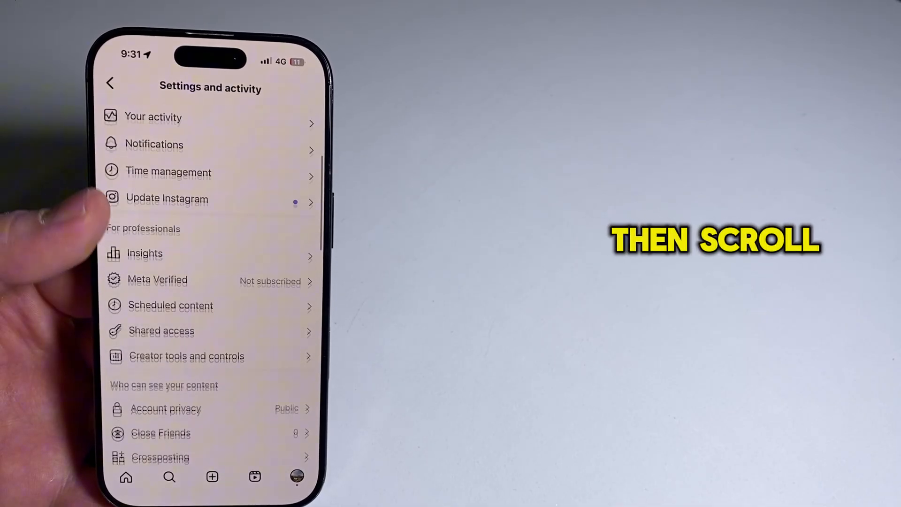
pyautogui.scroll(-3)
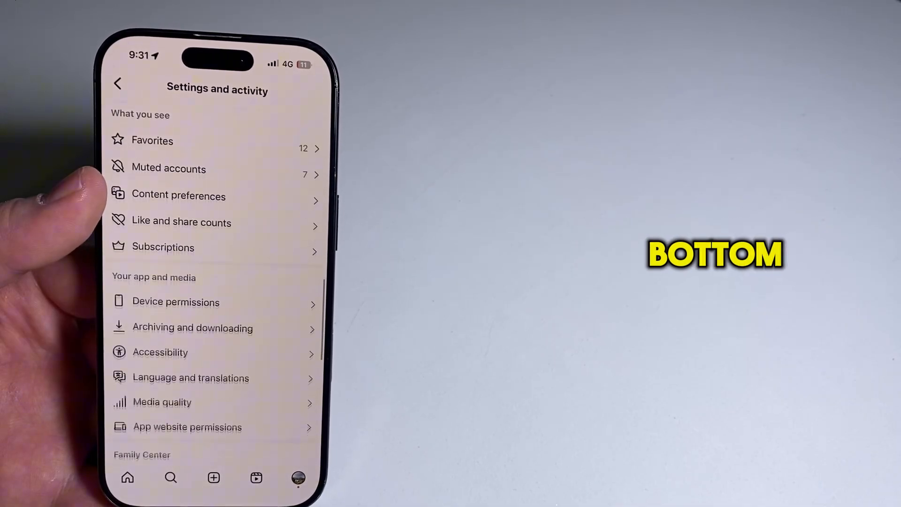
pyautogui.scroll(-3)
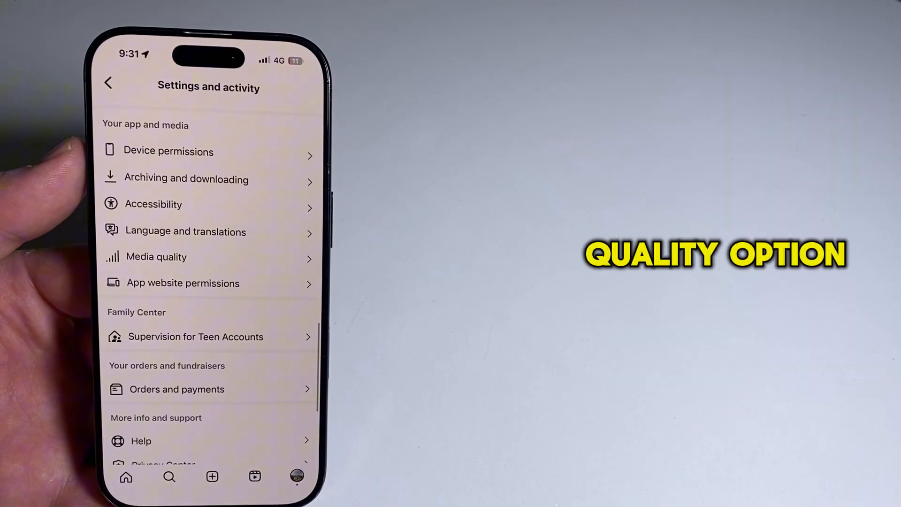
pyautogui.click(157, 256)
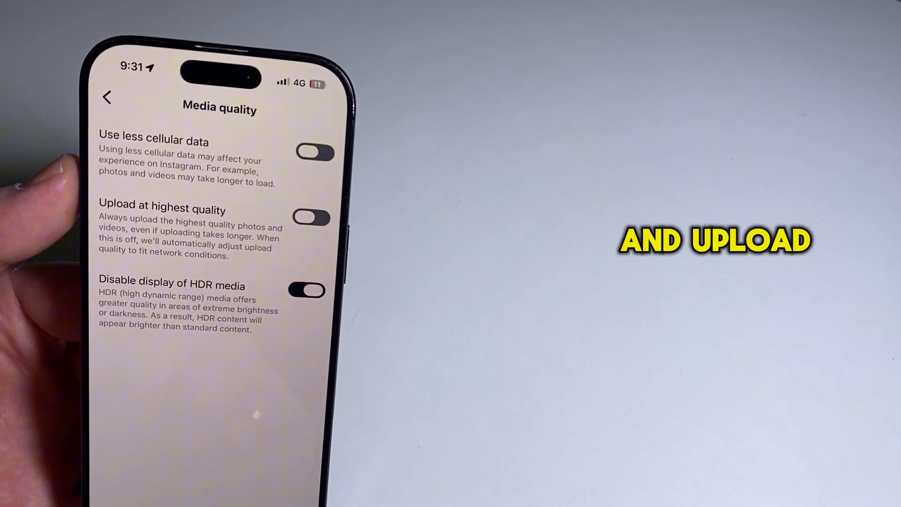
pyautogui.click(310, 217)
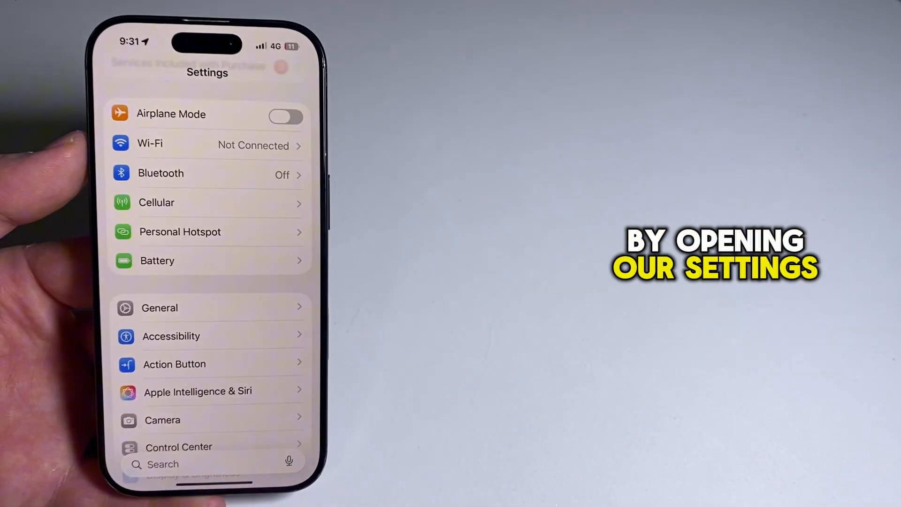
# In Camera settings, change Record Video from 1080p HD at 60 fps to 4K at 30 fps
pyautogui.scroll(-3)
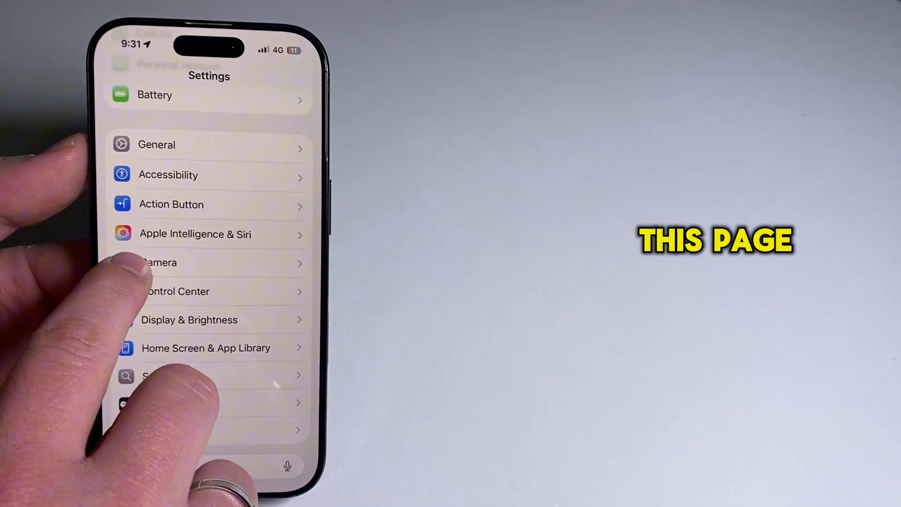
pyautogui.click(159, 261)
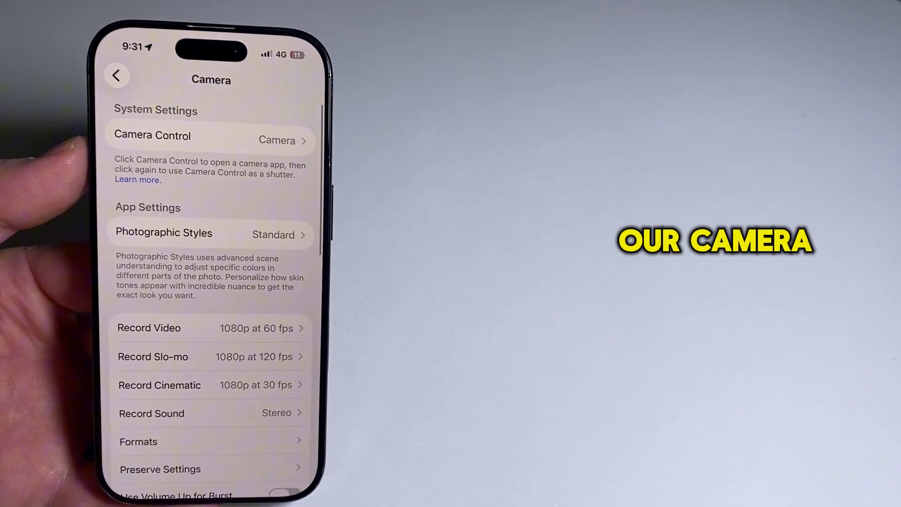
pyautogui.scroll(-3)
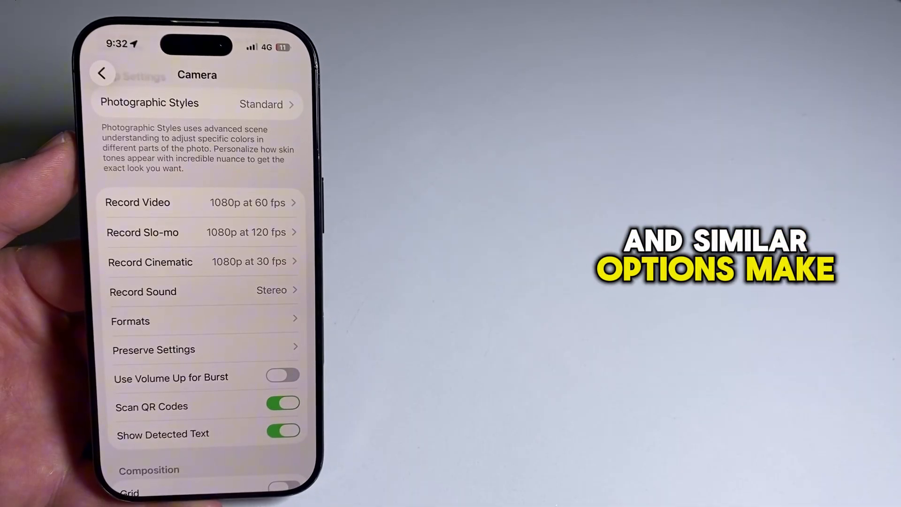
pyautogui.click(201, 203)
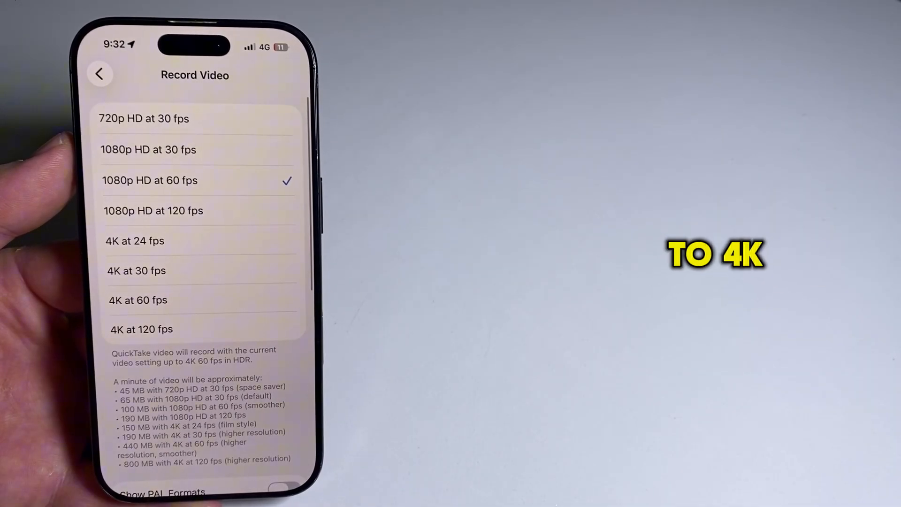
pyautogui.click(137, 270)
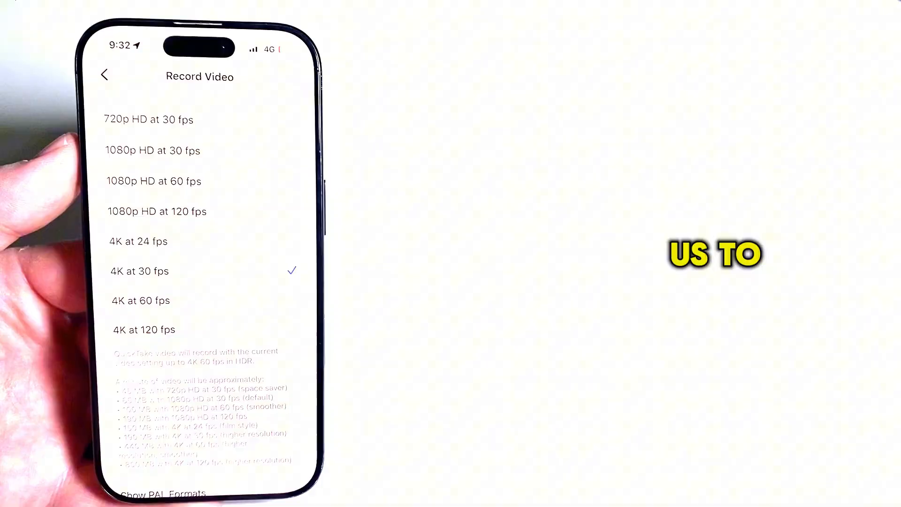
pyautogui.click(105, 75)
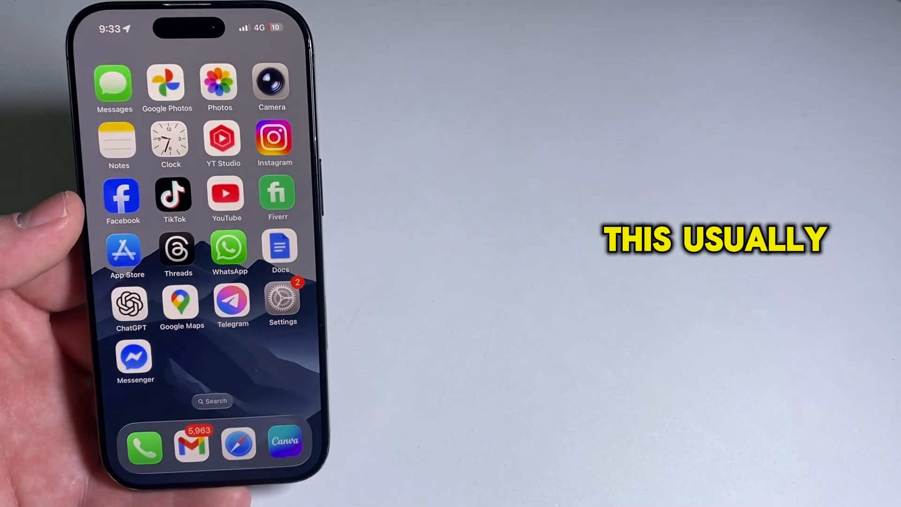
# Launch Instagram from the home screen and view your own recently posted story
pyautogui.click(273, 142)
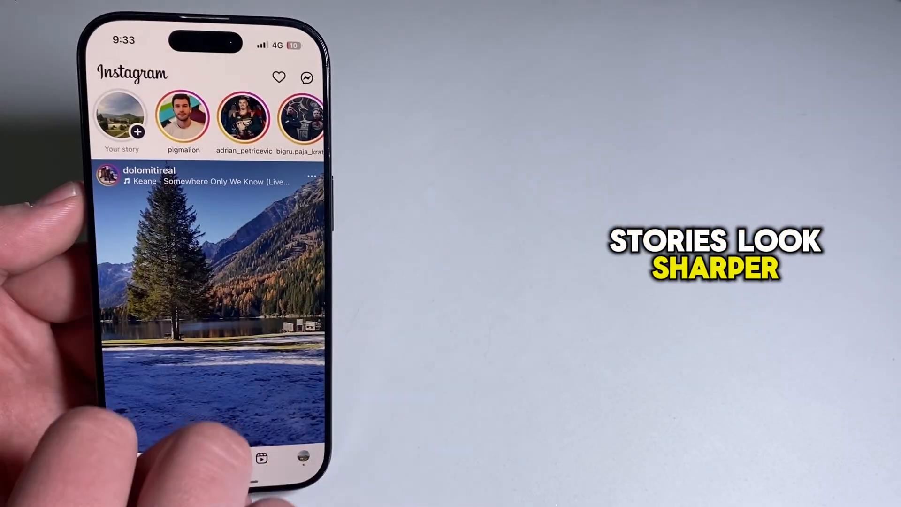
pyautogui.click(121, 114)
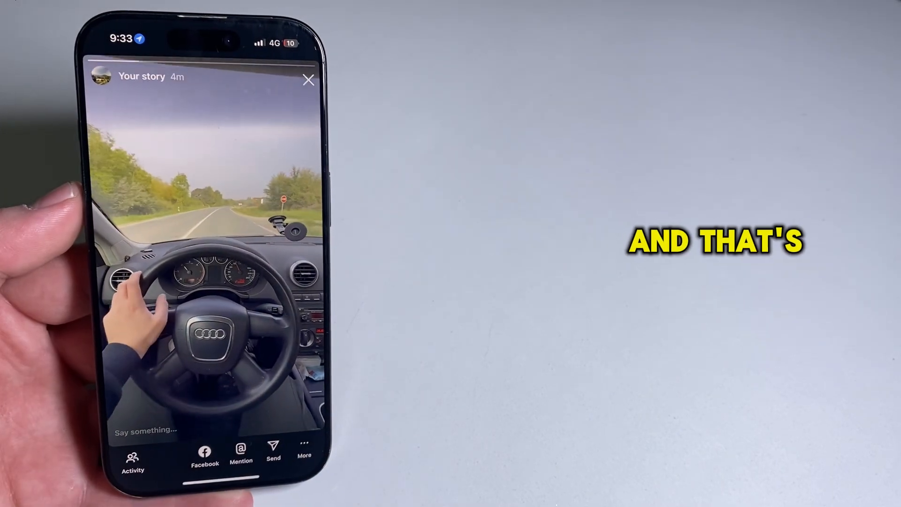